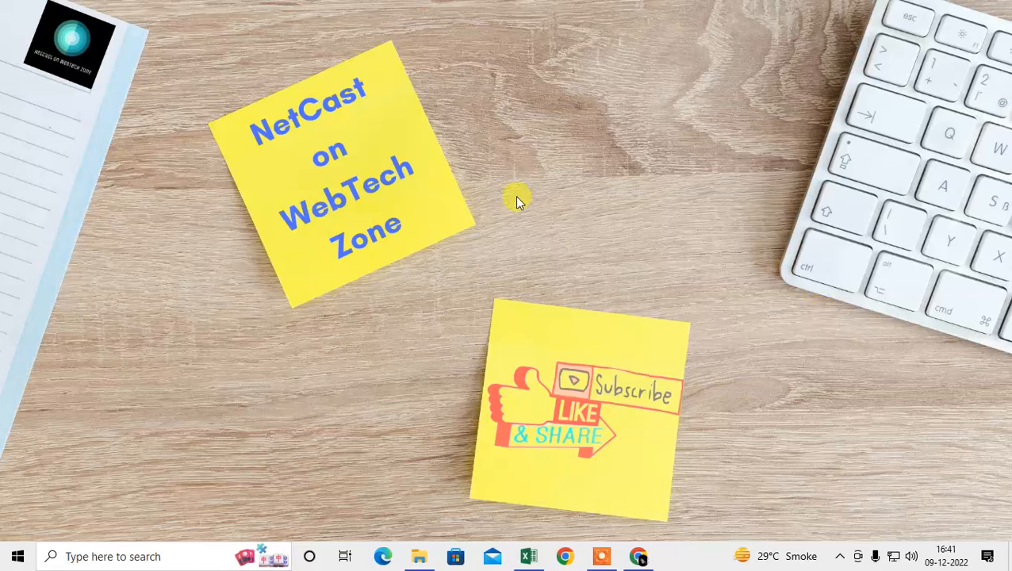
mouse_move(508, 219)
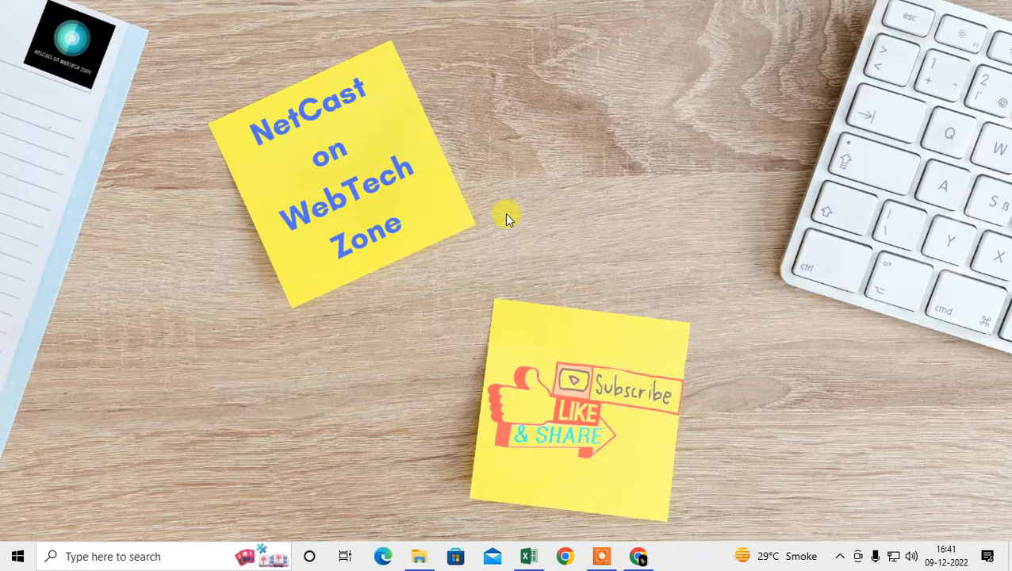
mouse_move(488, 146)
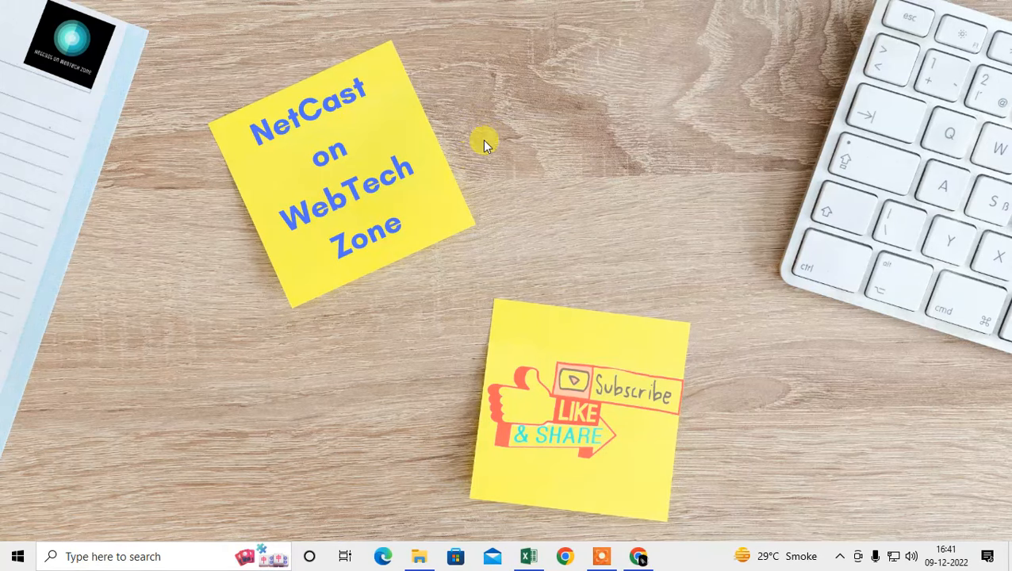
mouse_move(546, 174)
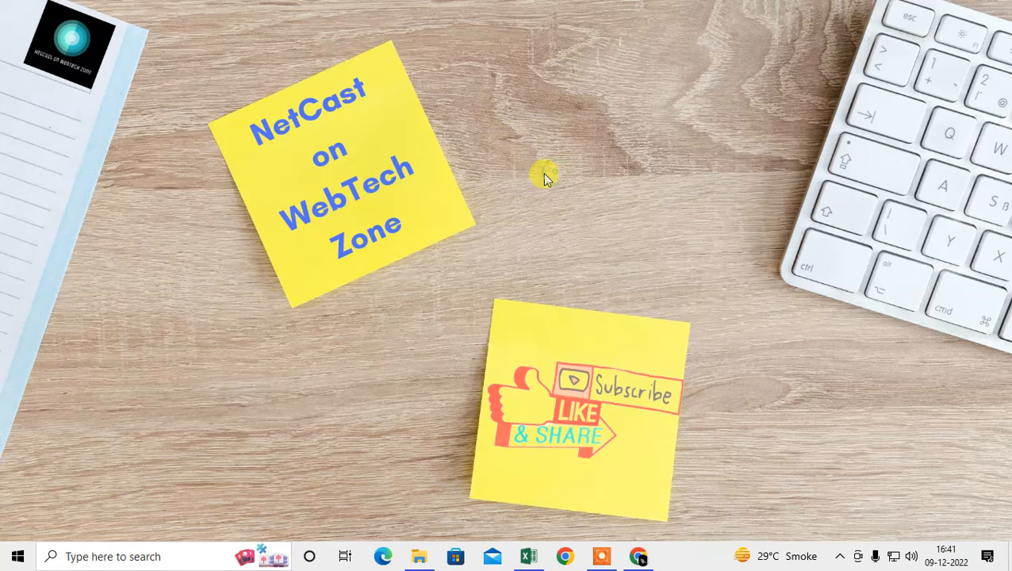
mouse_move(500, 98)
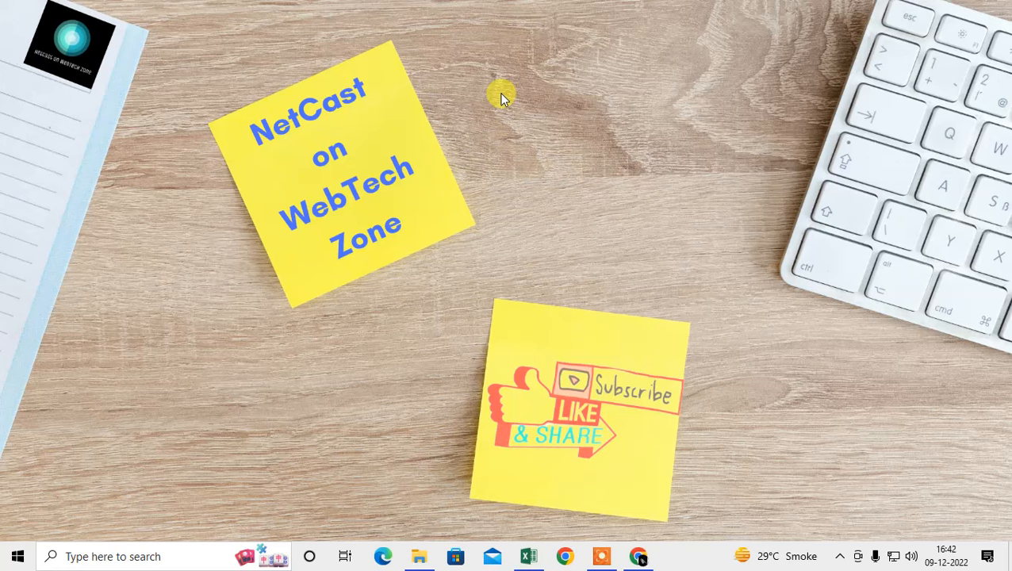
mouse_move(566, 144)
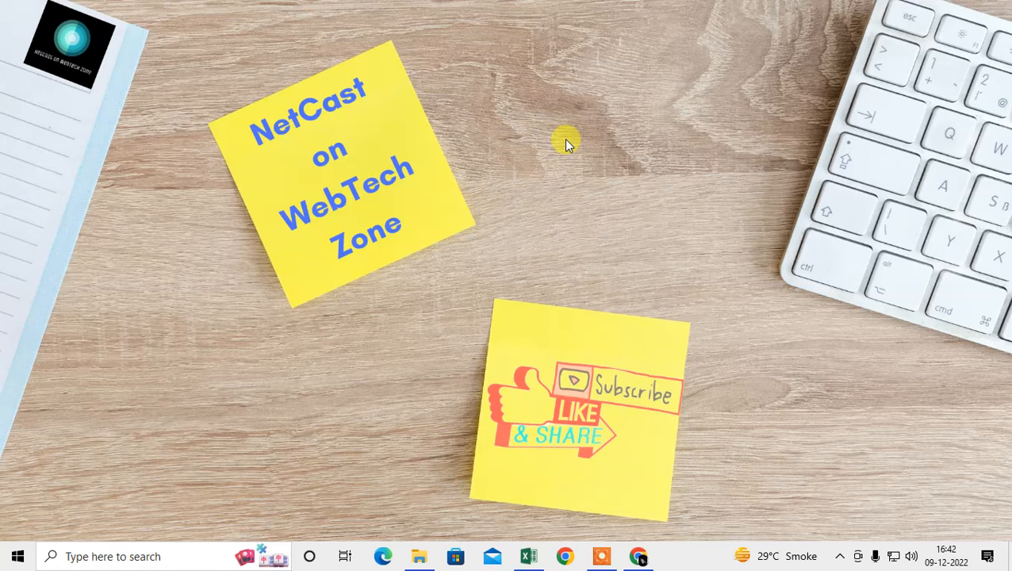
mouse_move(492, 279)
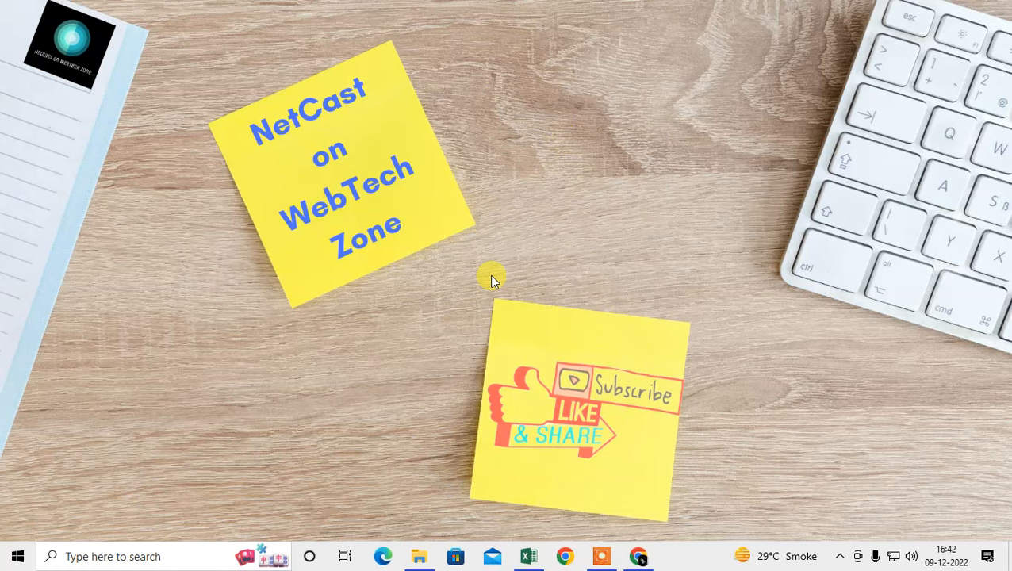
mouse_move(498, 276)
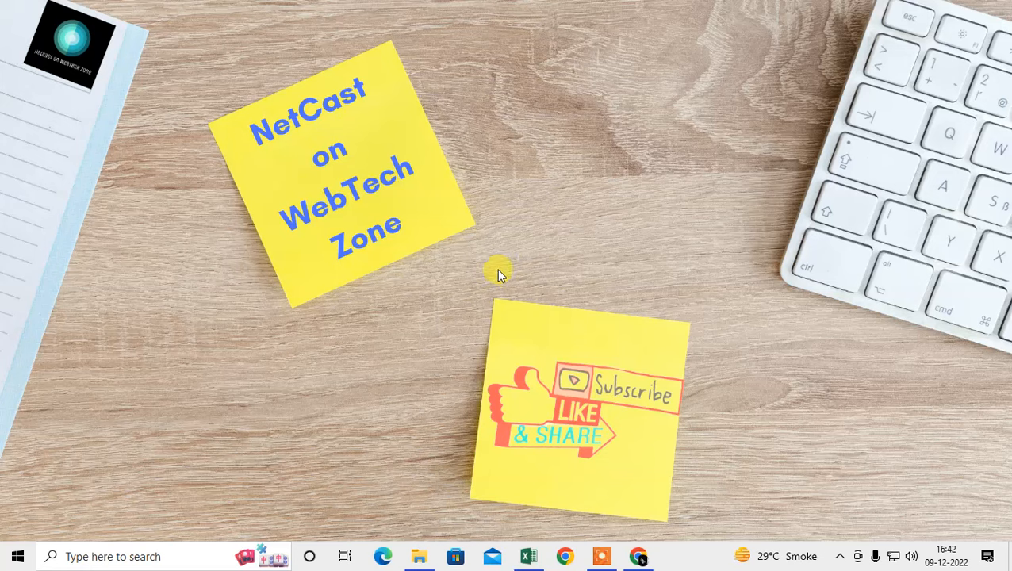
mouse_move(538, 425)
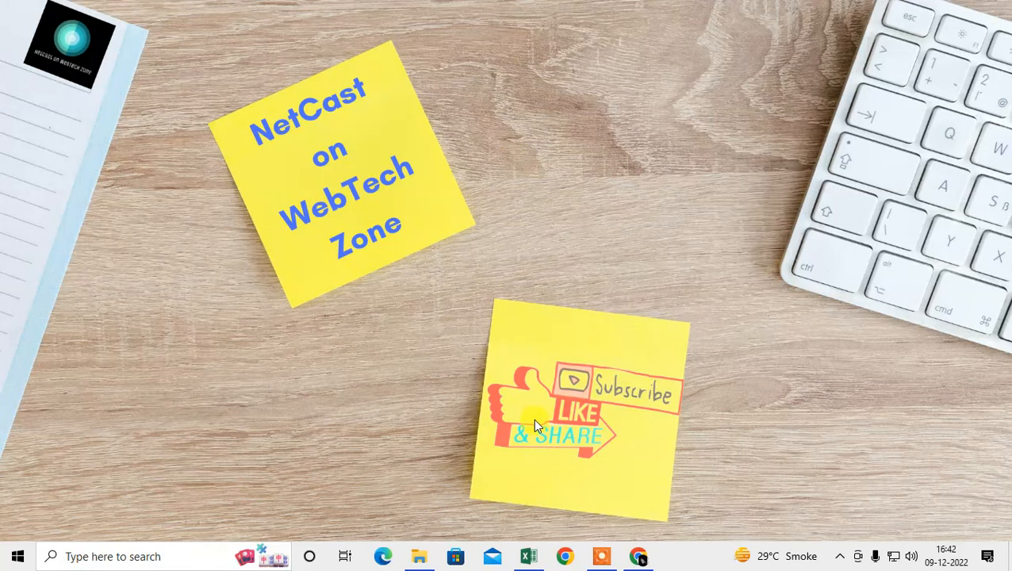
- Paste the HTML boilerplate with the My First Heading h1 and a paragraph into a blank document
left_click(113, 555)
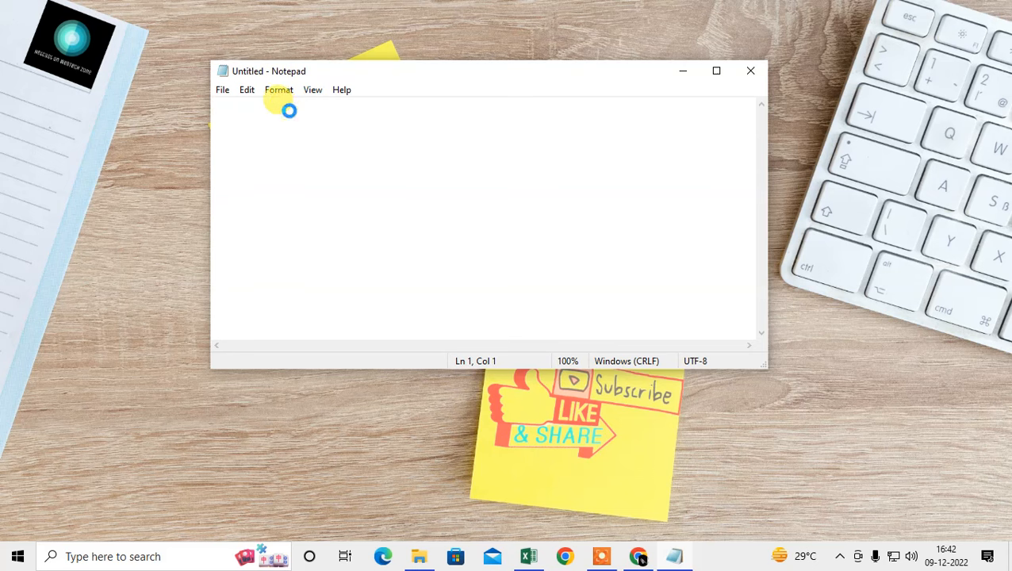
key("ctrl+v")
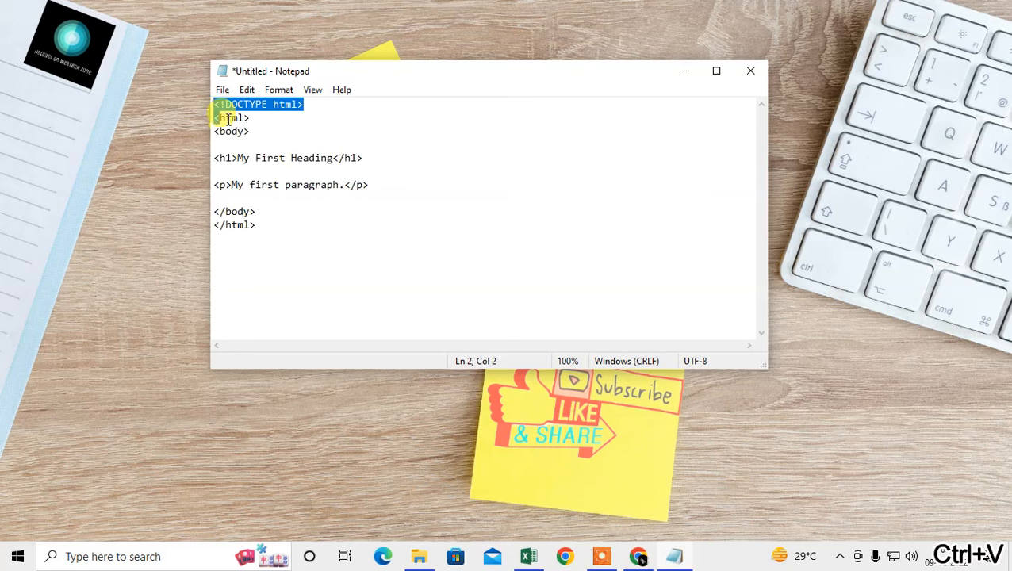
left_click(252, 130)
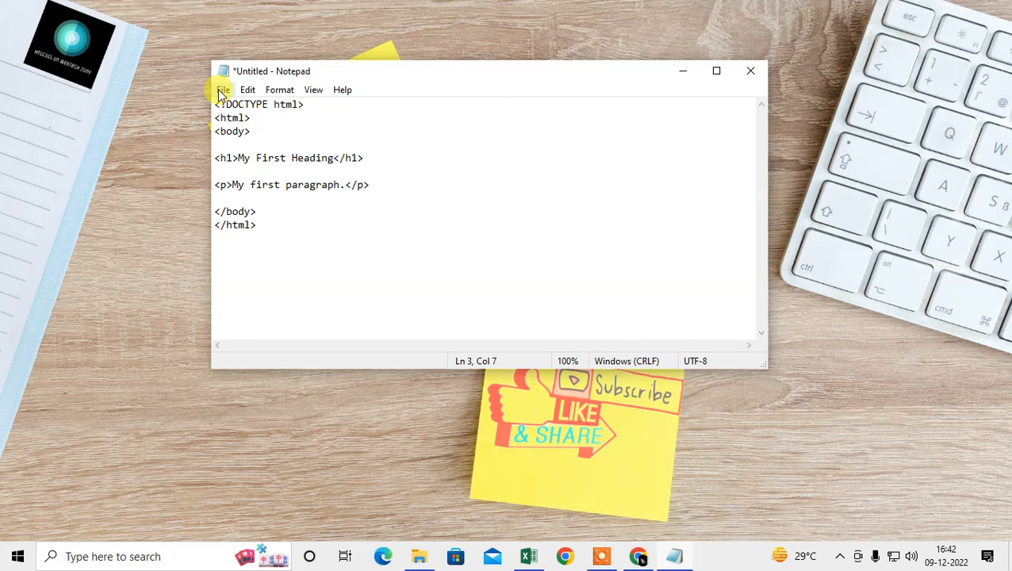
- Save the page as test.html in the Netcast test folder, replacing the existing file
left_click(248, 89)
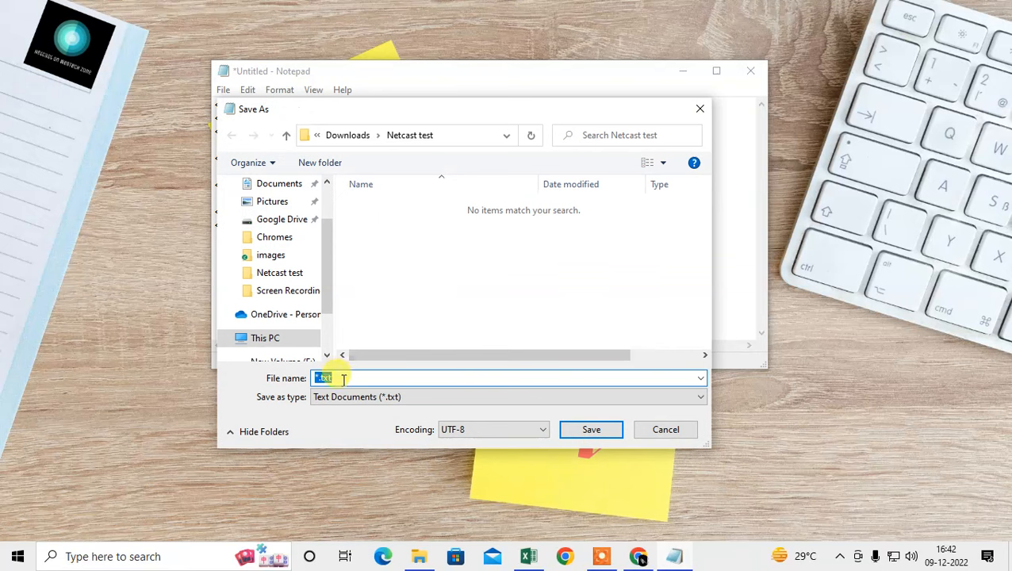
type("test.html")
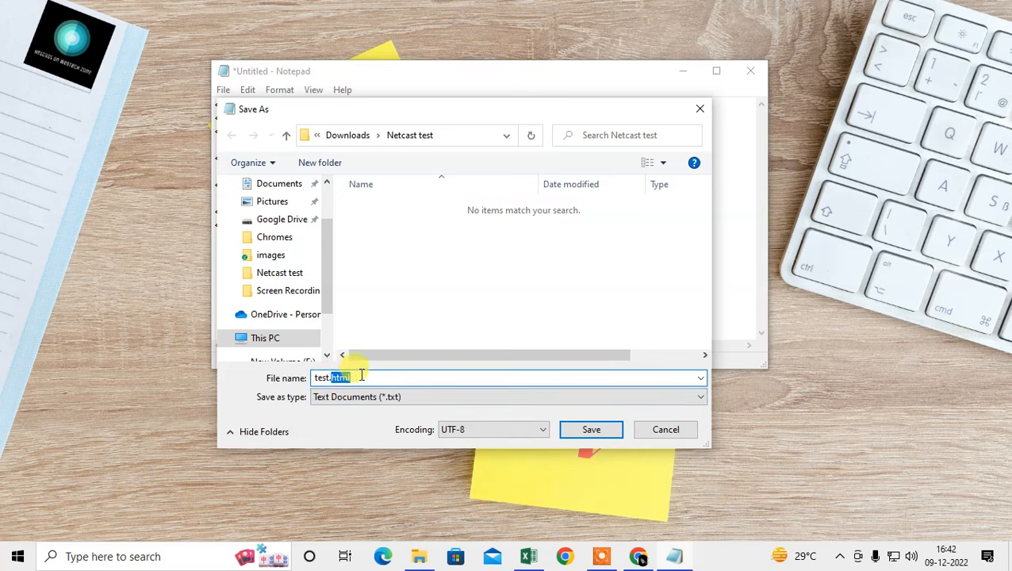
left_click(591, 428)
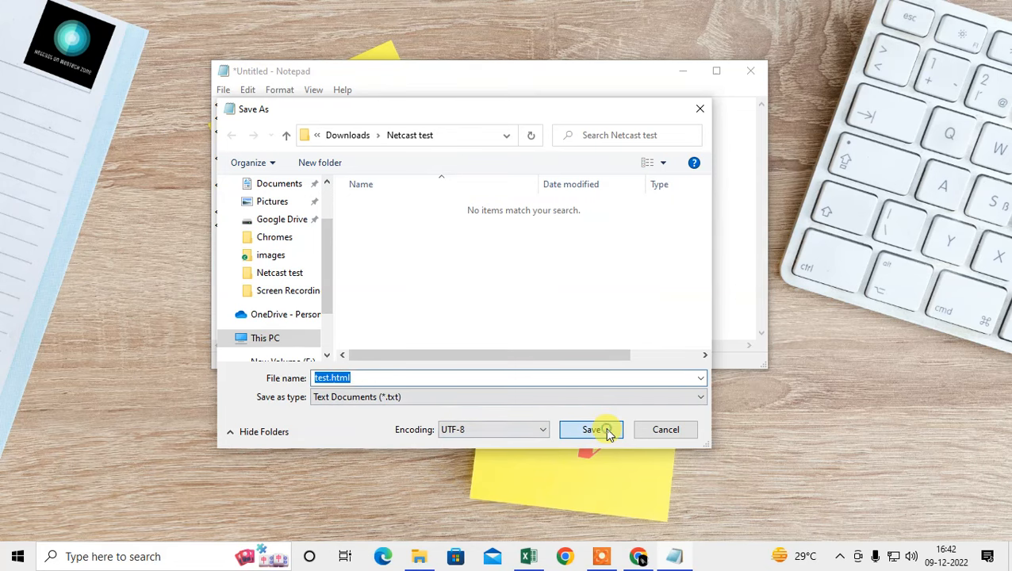
left_click(590, 428)
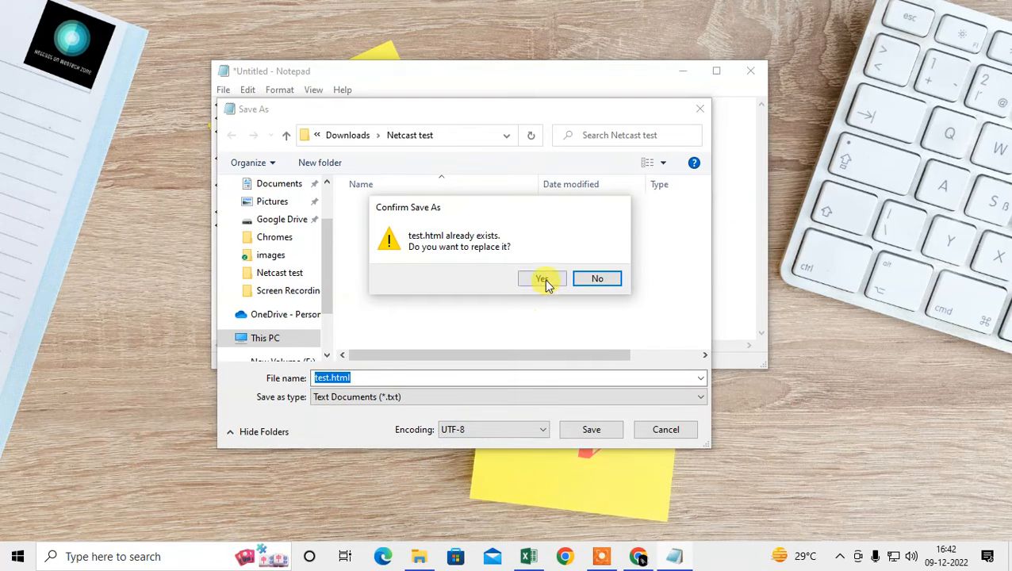
left_click(543, 279)
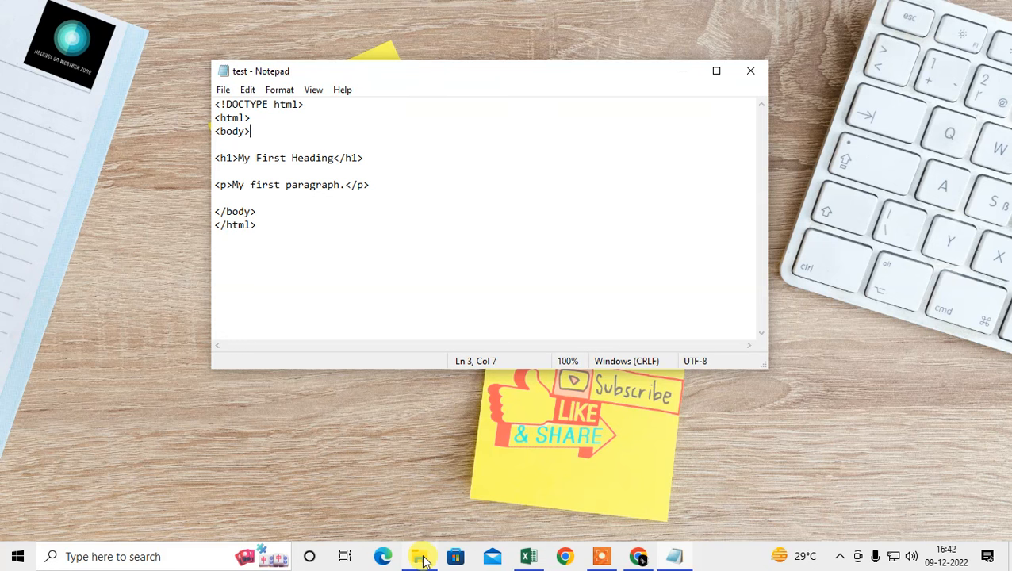
- View test.html from its folder in the default browser, then close the browser window
left_click(421, 556)
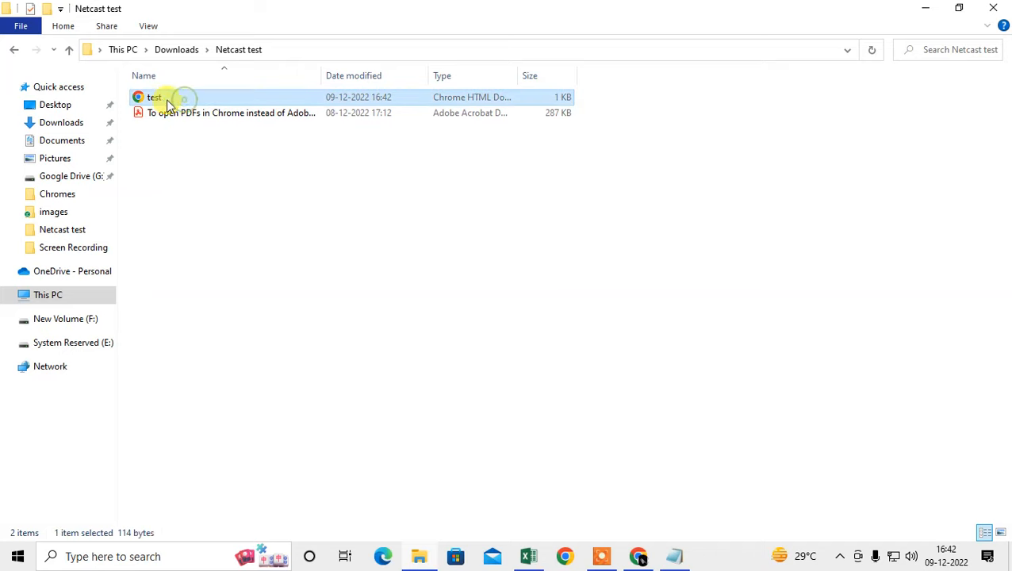
mouse_move(172, 97)
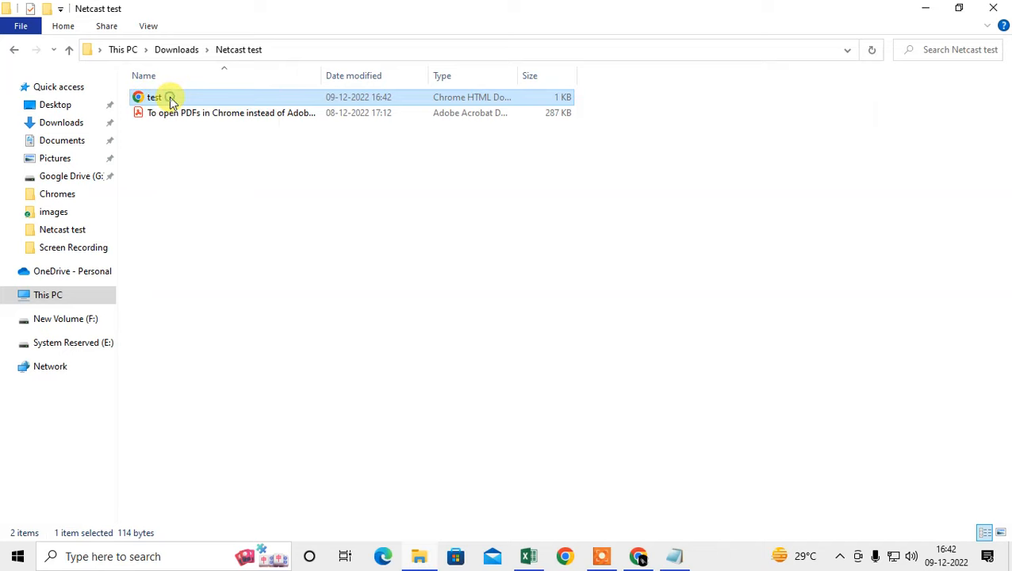
double_click(154, 97)
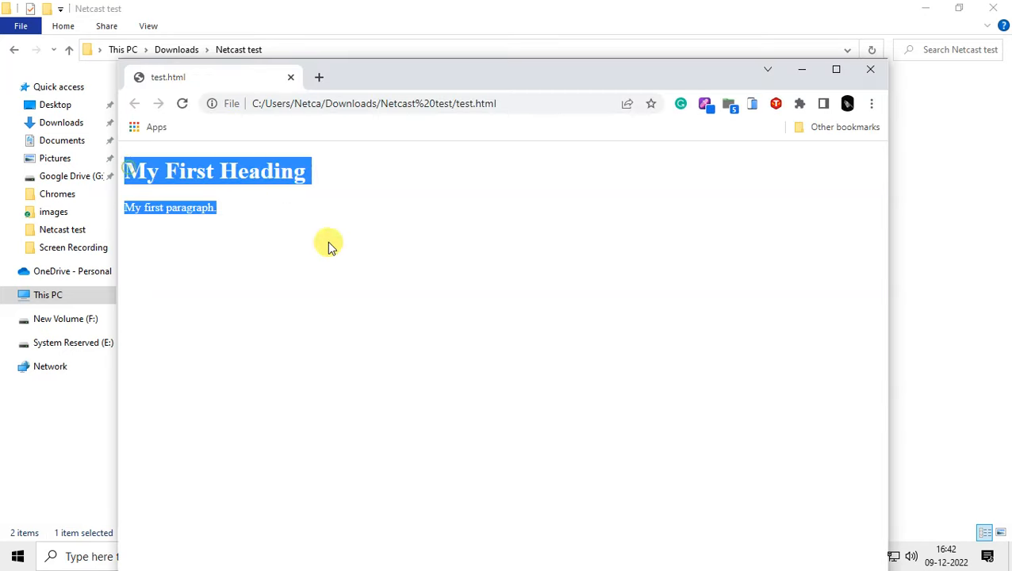
left_click(870, 70)
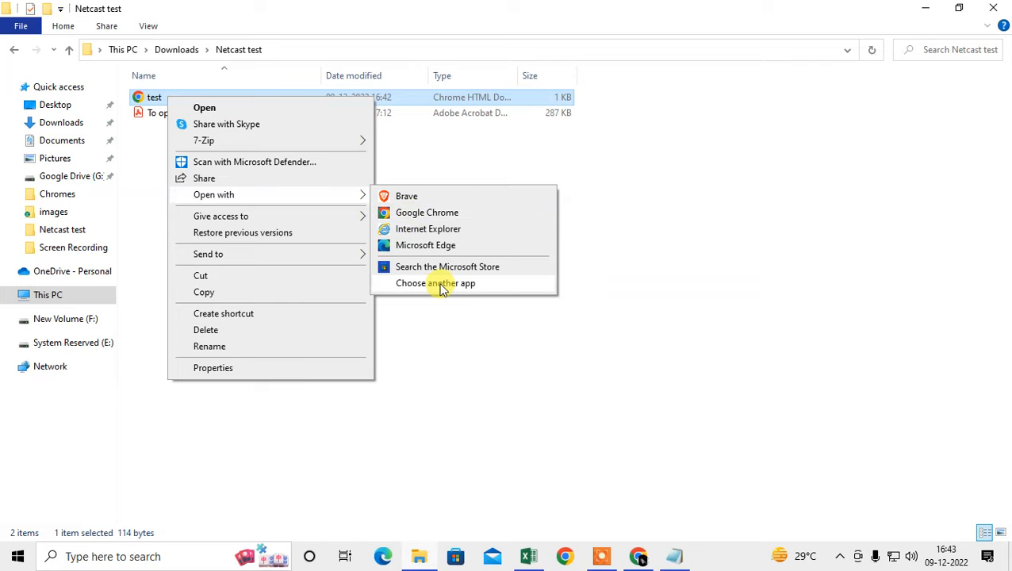
- Choose Google Chrome as the app to always open .html files and open test.html with it
left_click(435, 282)
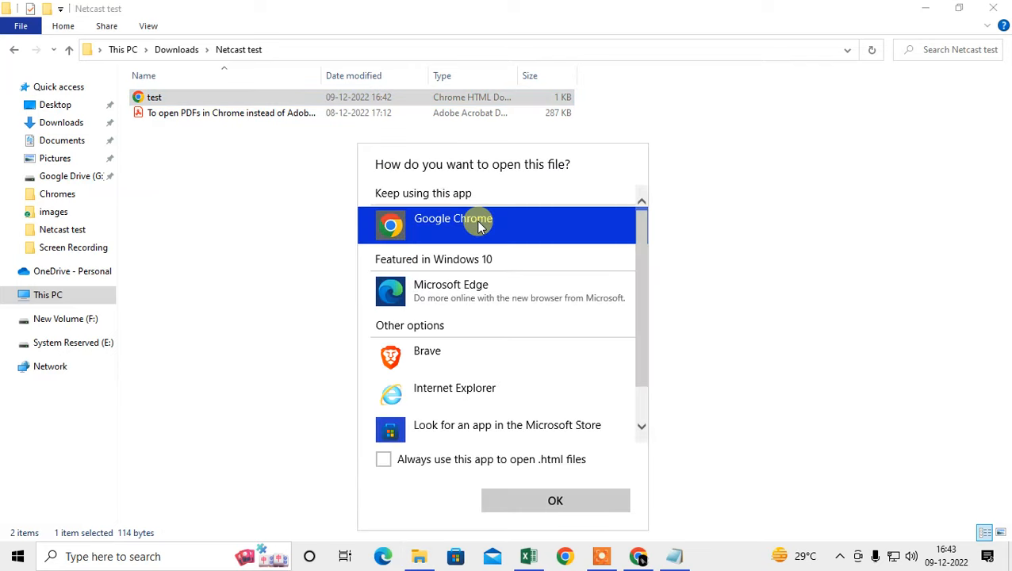
scroll("down", 3)
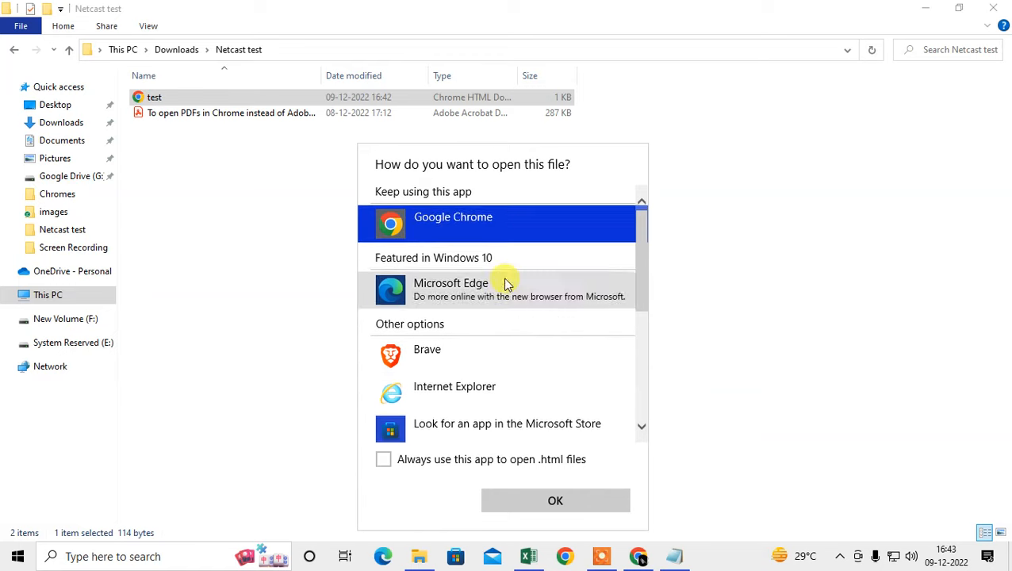
mouse_move(374, 464)
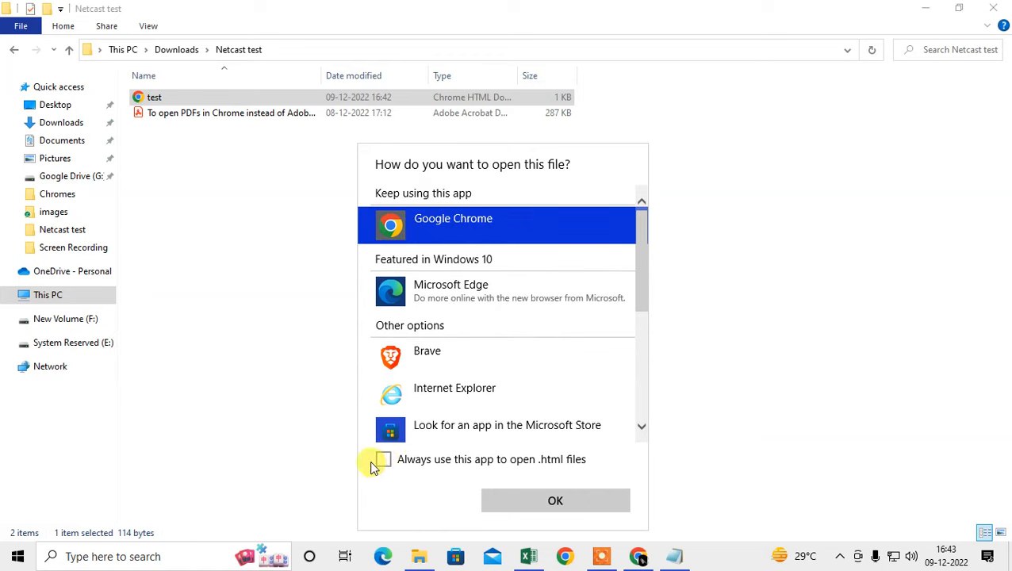
left_click(384, 461)
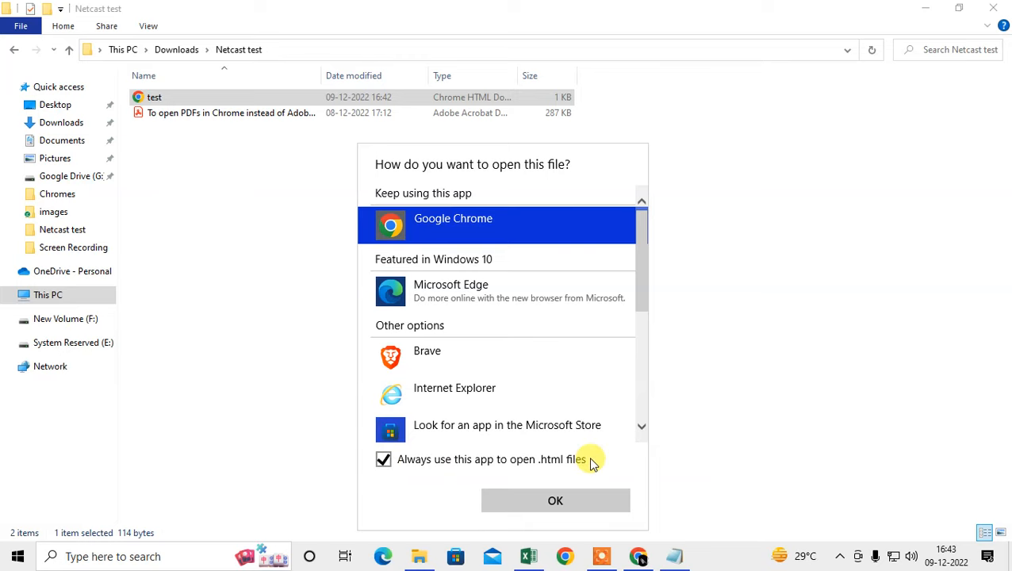
left_click(556, 501)
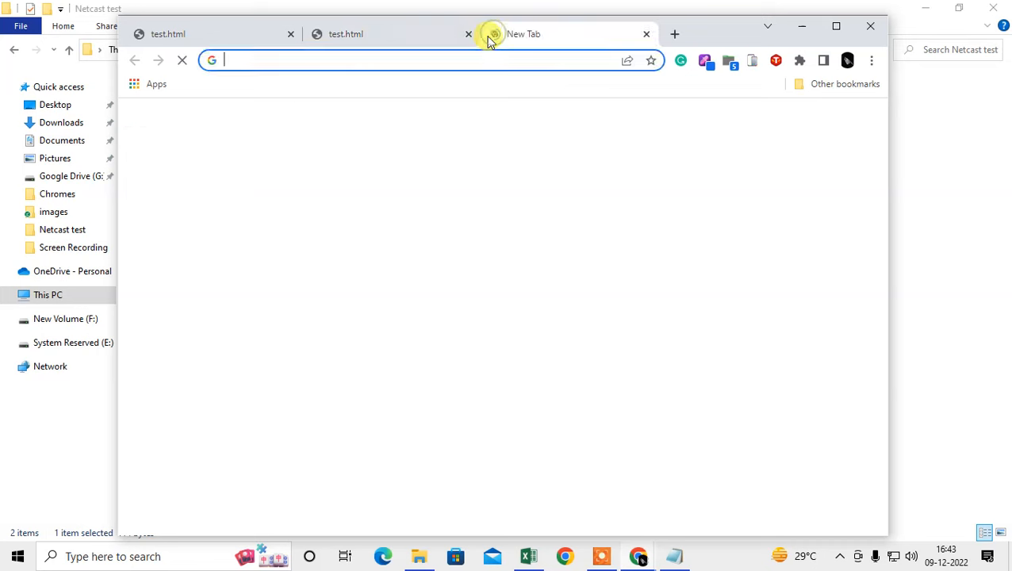
- Load test.html into a fresh Chrome tab showing My First Heading and the paragraph
left_click(468, 34)
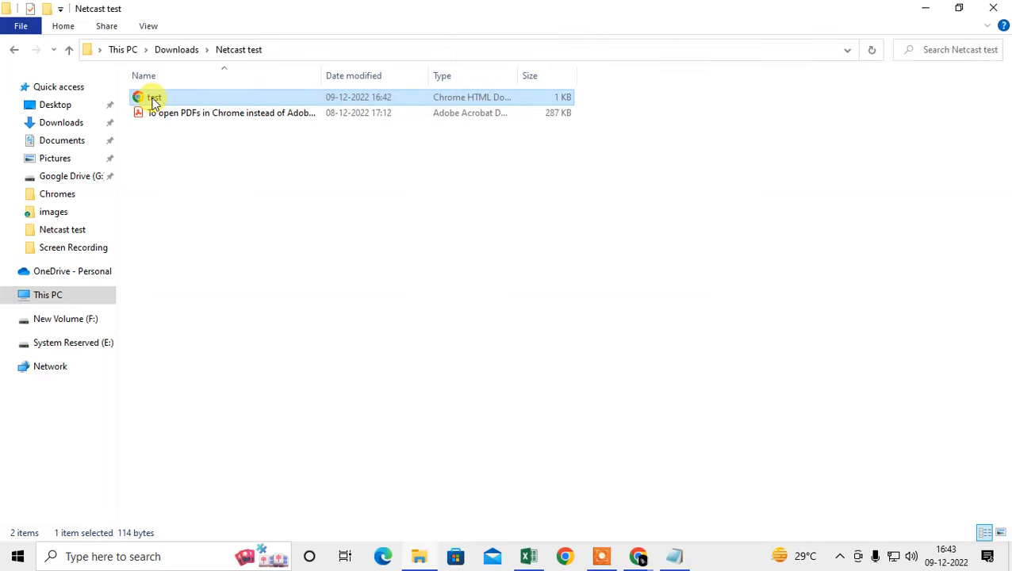
mouse_move(174, 98)
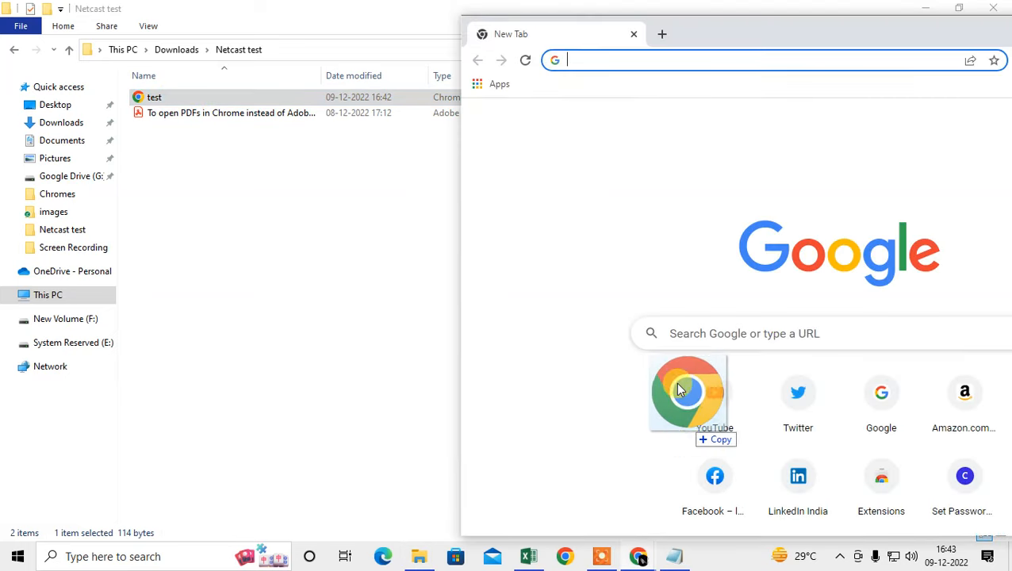
double_click(154, 97)
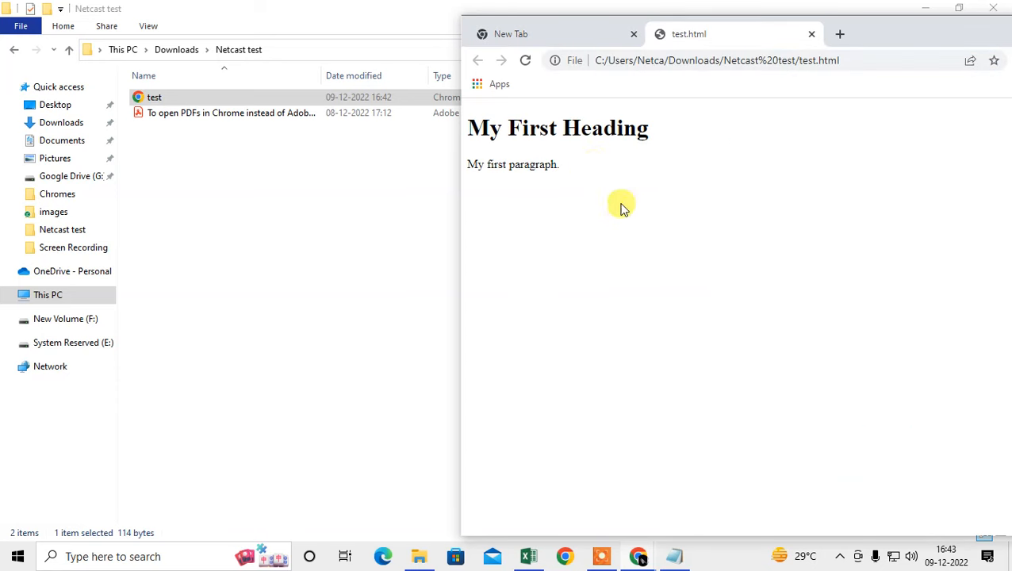